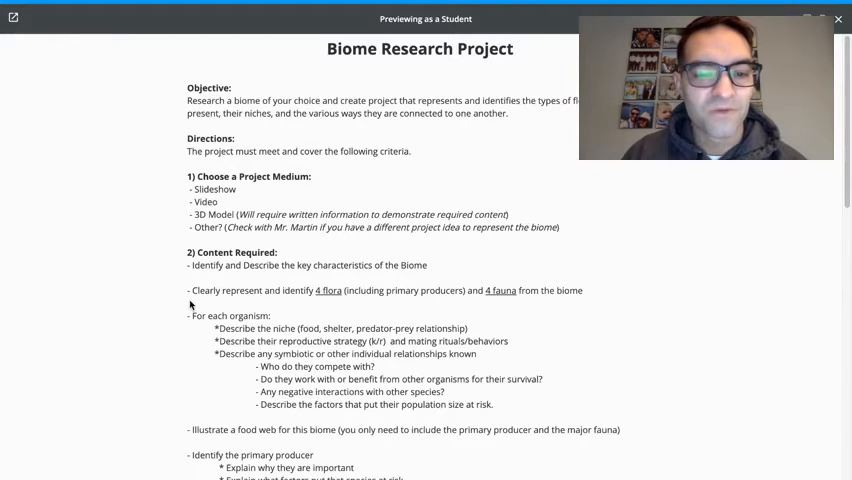
mouse_move(237, 251)
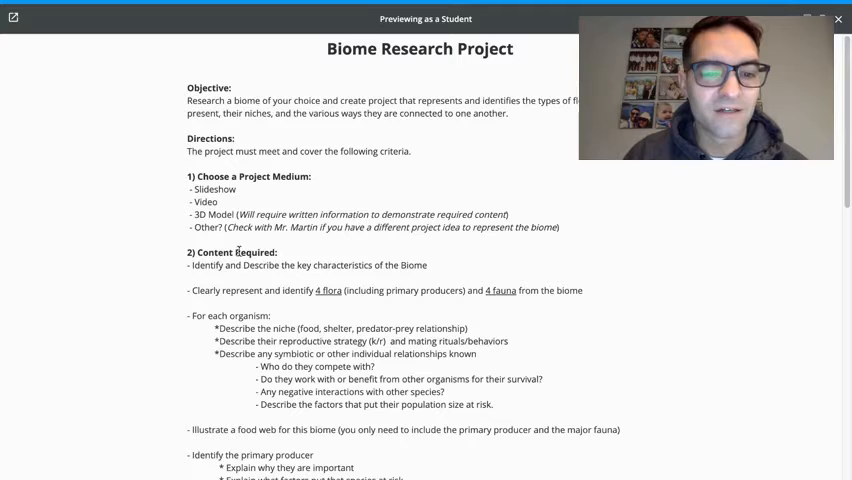
mouse_move(528, 315)
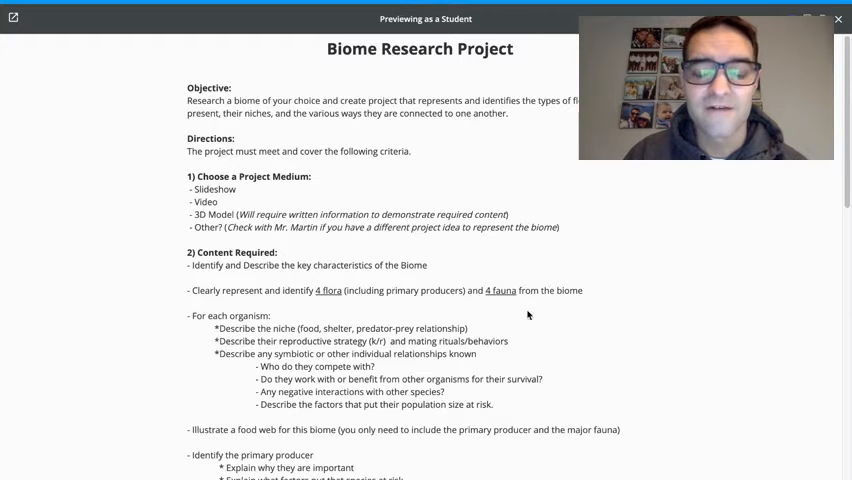
mouse_move(568, 289)
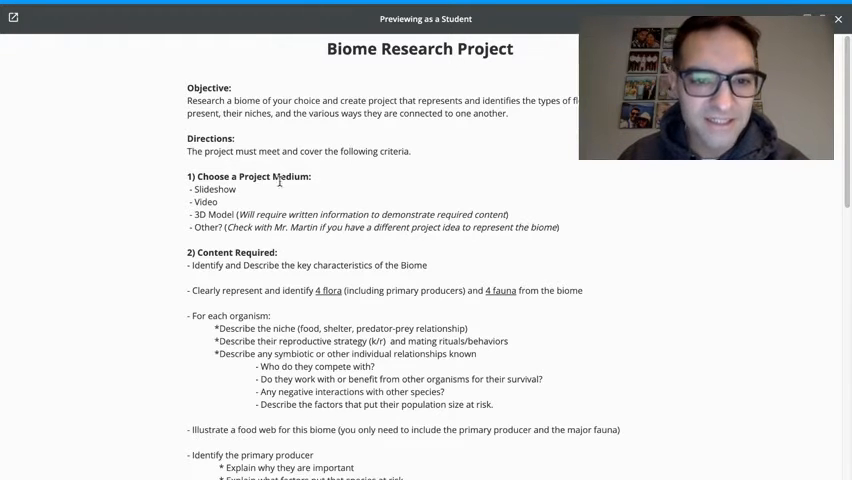
mouse_move(277, 247)
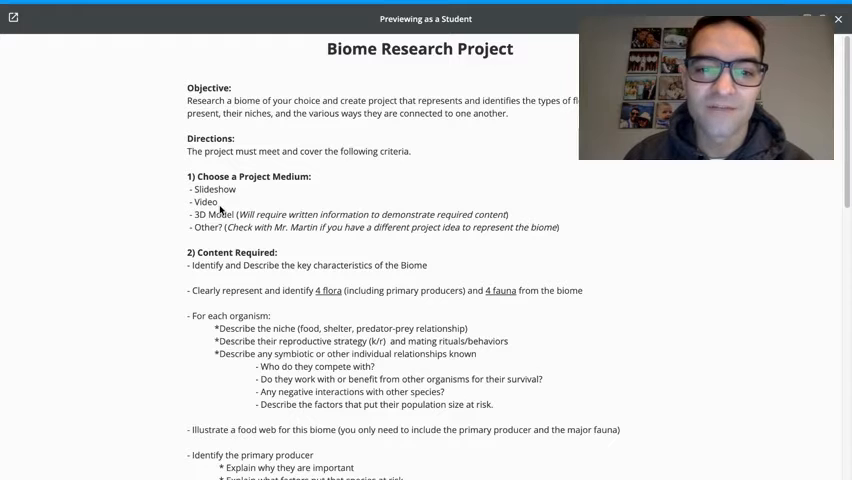
mouse_move(222, 204)
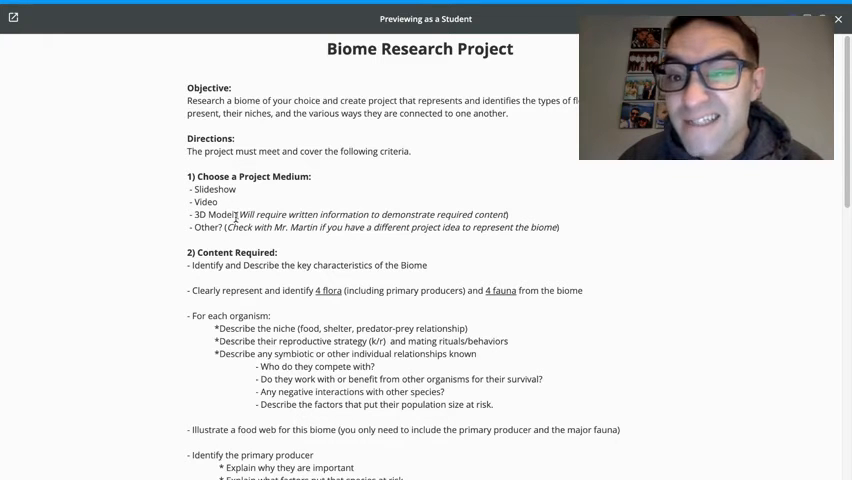
mouse_move(239, 189)
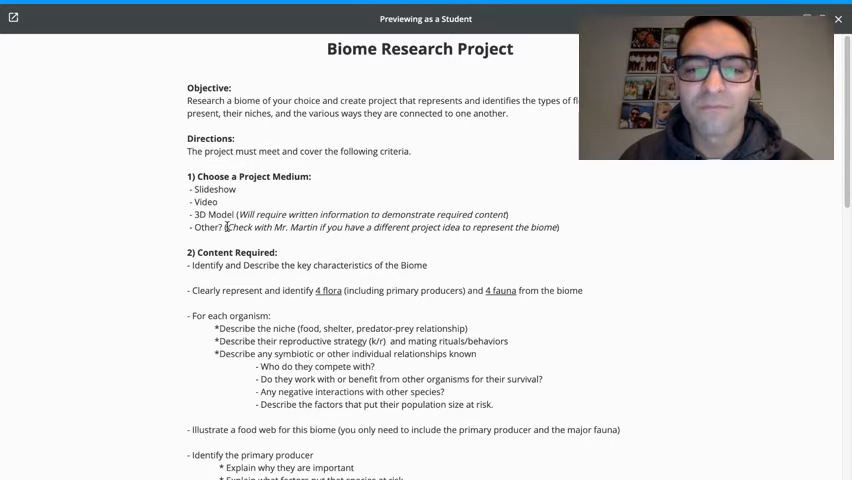
Step: Scroll the student preview down to the Project Rubric and 'Choose 1 Biome' overview table
scroll("down", 3)
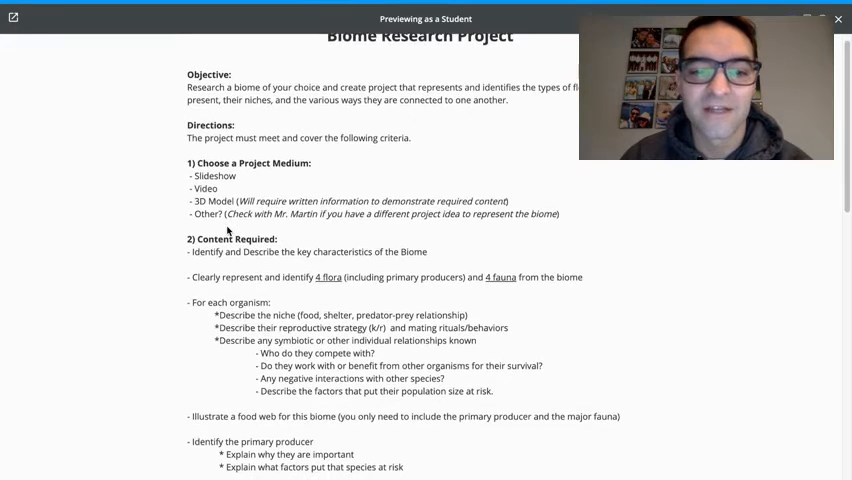
scroll("down", 3)
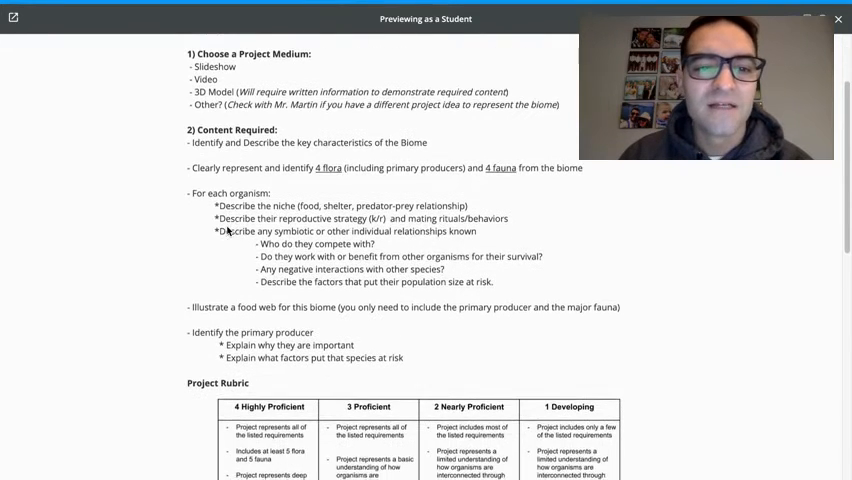
scroll("up", 3)
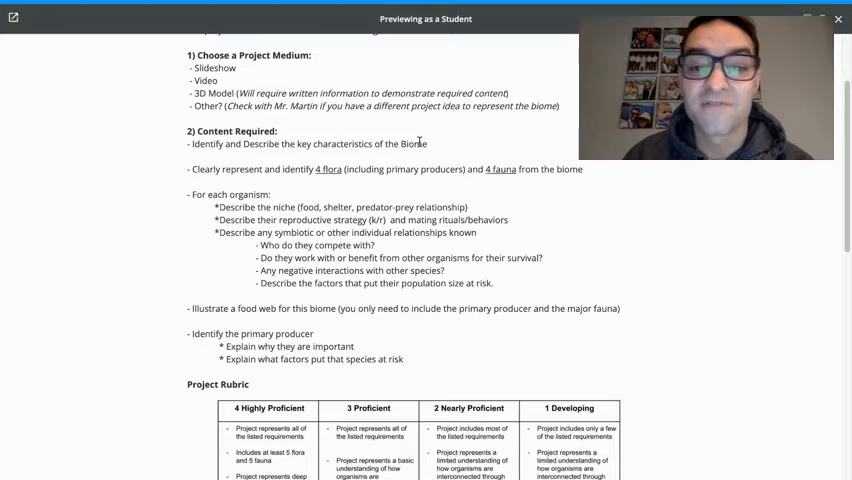
scroll("down", 3)
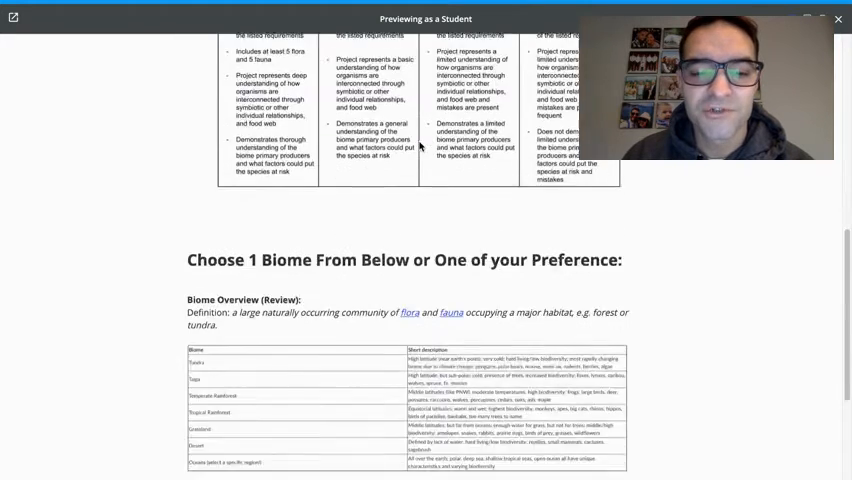
scroll("down", 3)
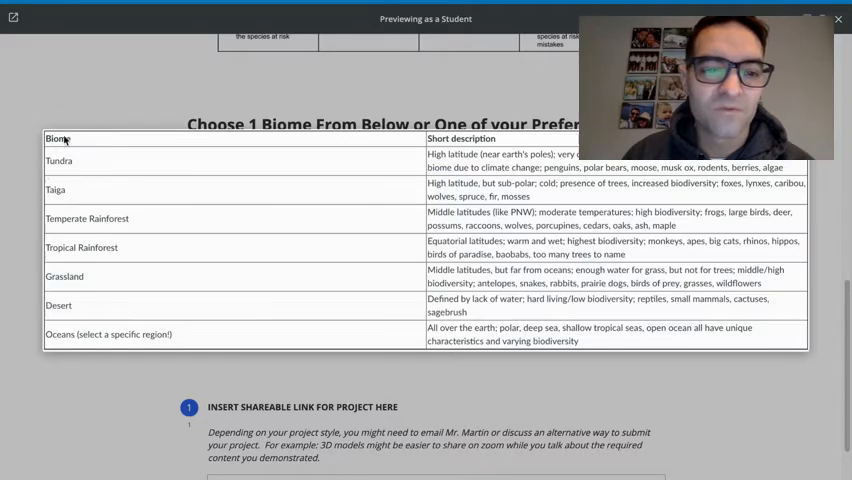
mouse_move(111, 145)
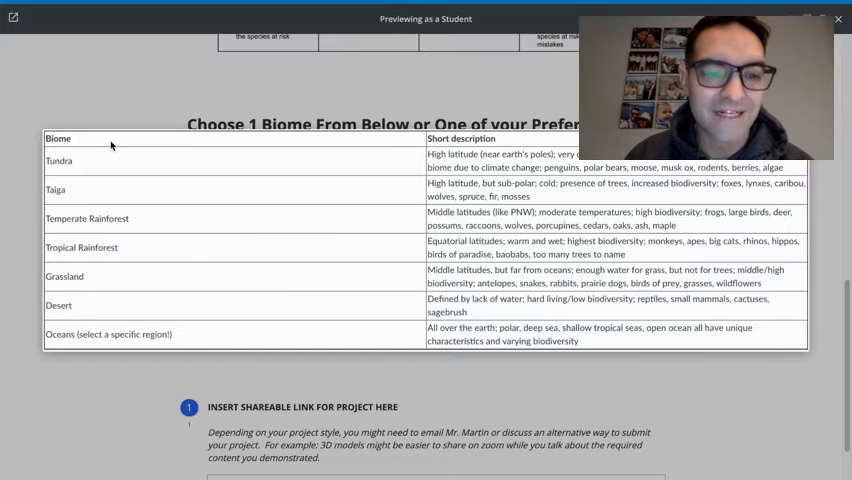
mouse_move(88, 225)
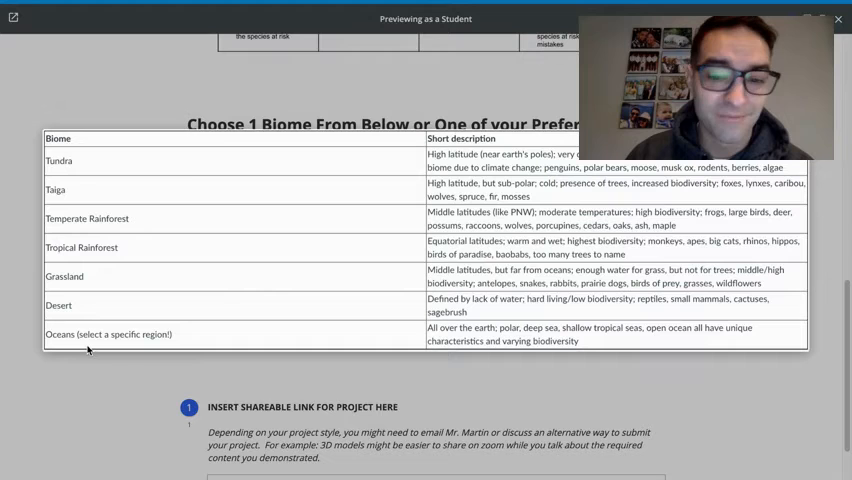
mouse_move(137, 177)
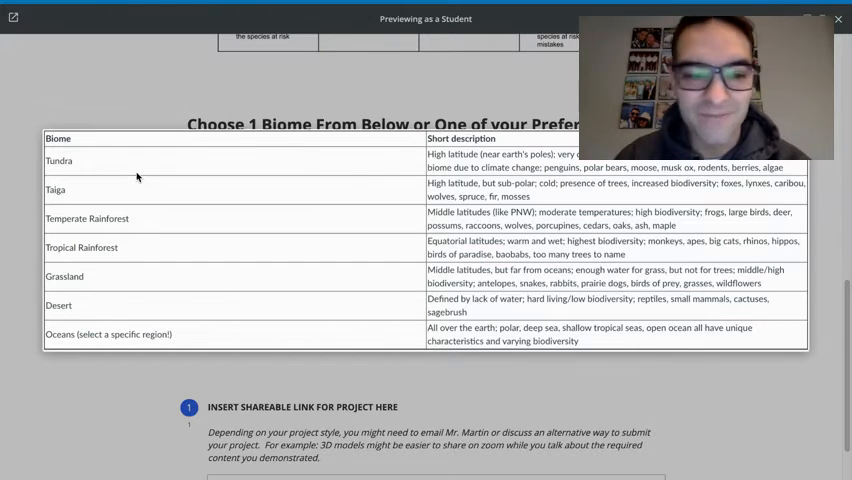
mouse_move(95, 336)
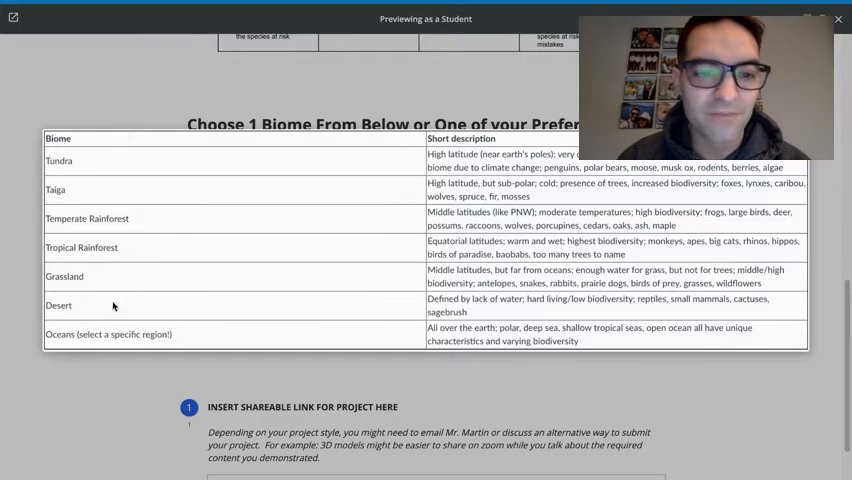
mouse_move(126, 177)
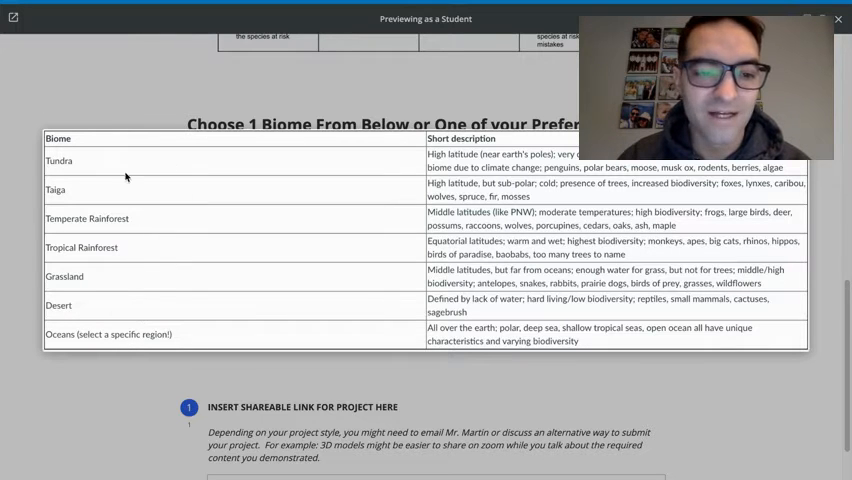
scroll("down", 3)
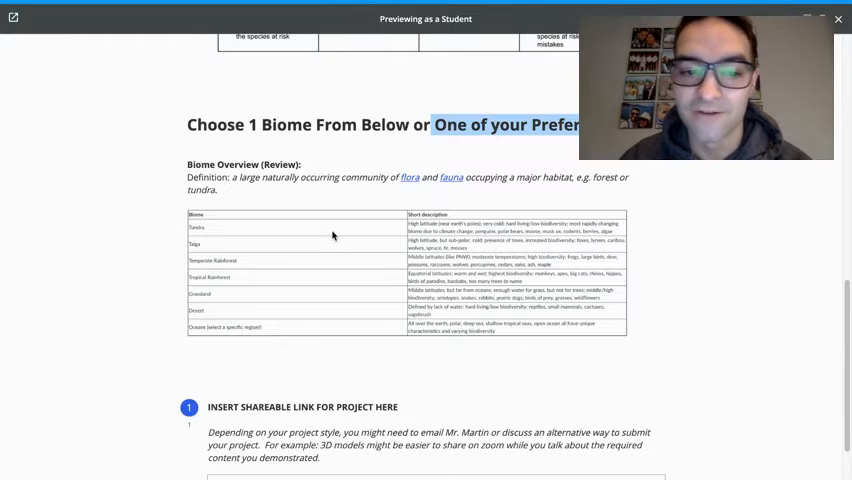
mouse_move(200, 313)
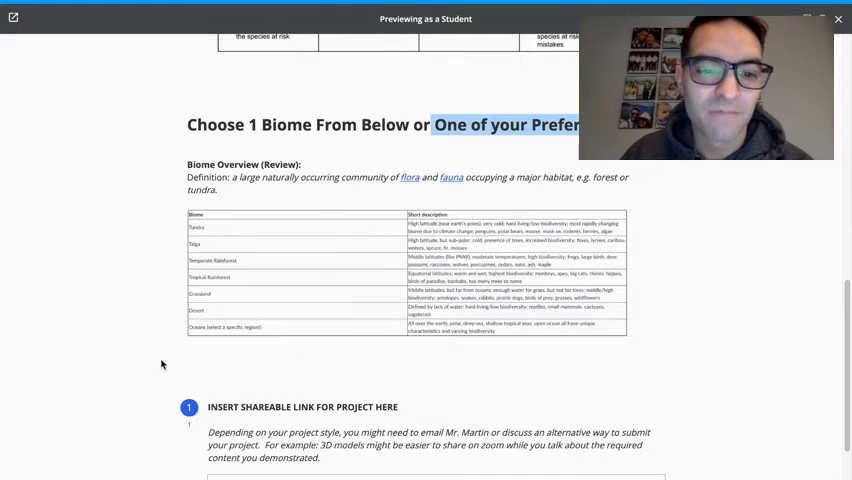
mouse_move(237, 297)
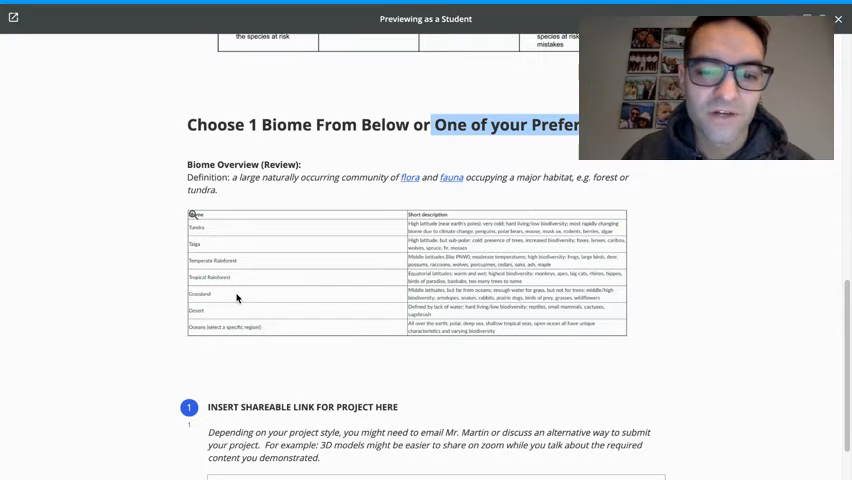
mouse_move(363, 190)
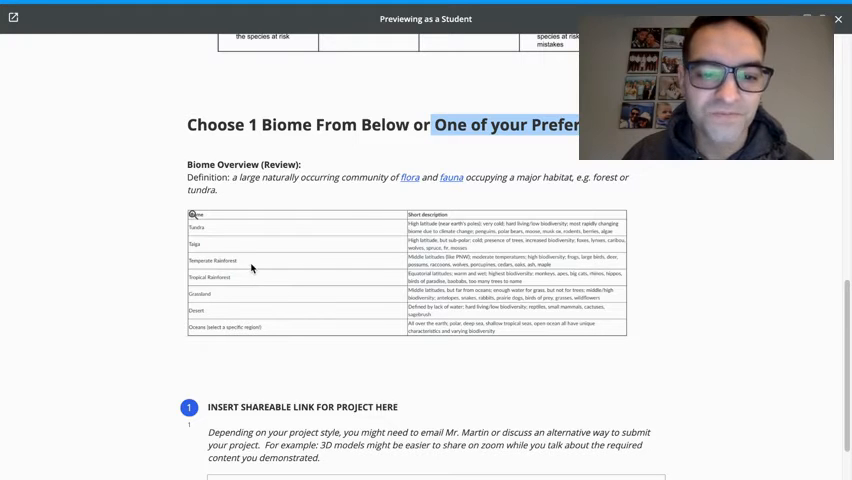
Step: Scroll the preview up to the Directions and Content Required section
scroll("up", 3)
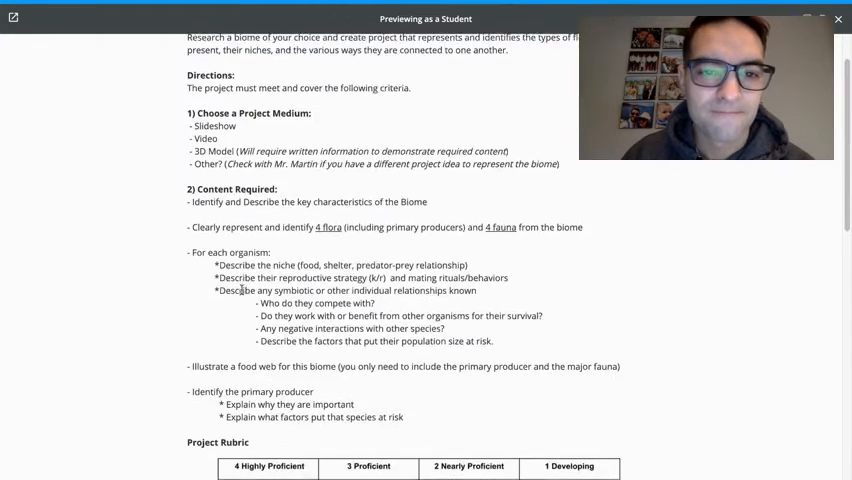
scroll("up", 3)
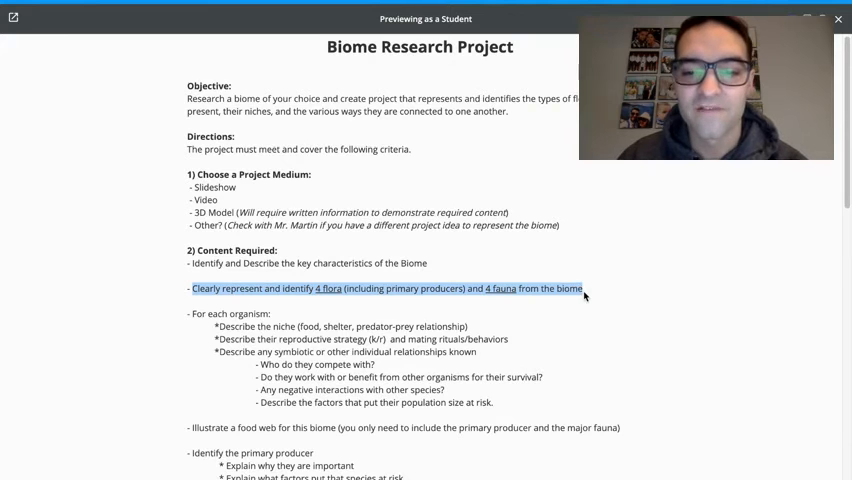
scroll("down", 3)
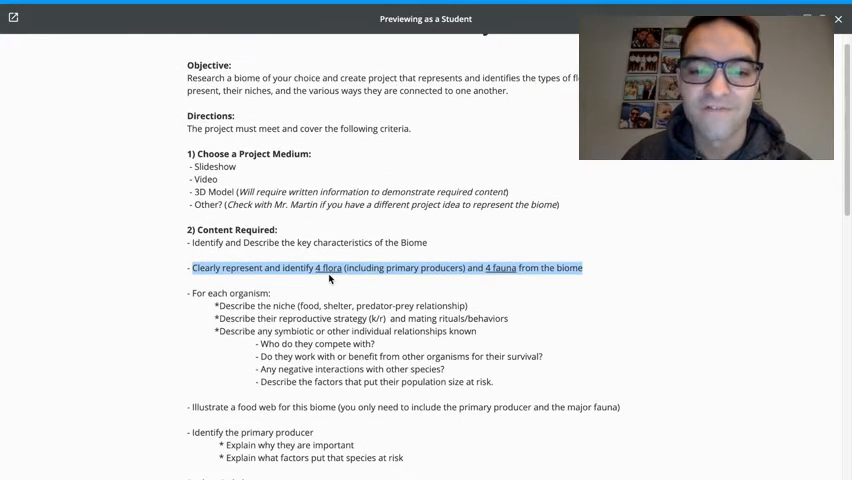
mouse_move(418, 261)
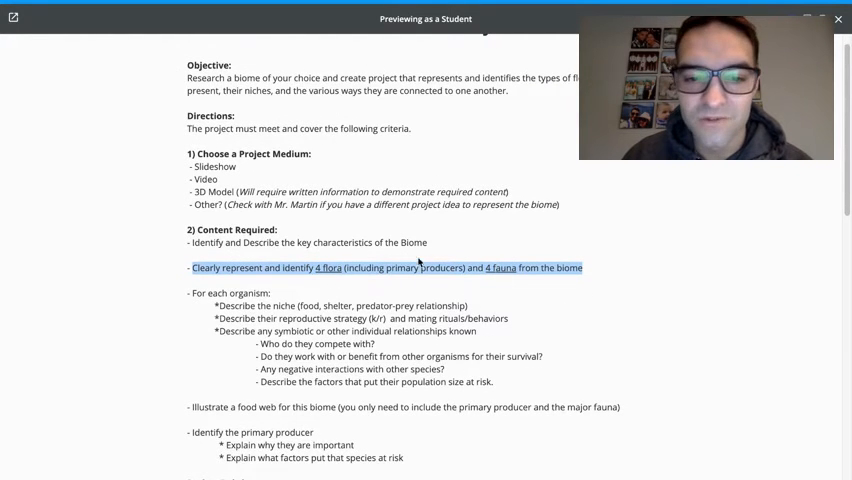
mouse_move(388, 266)
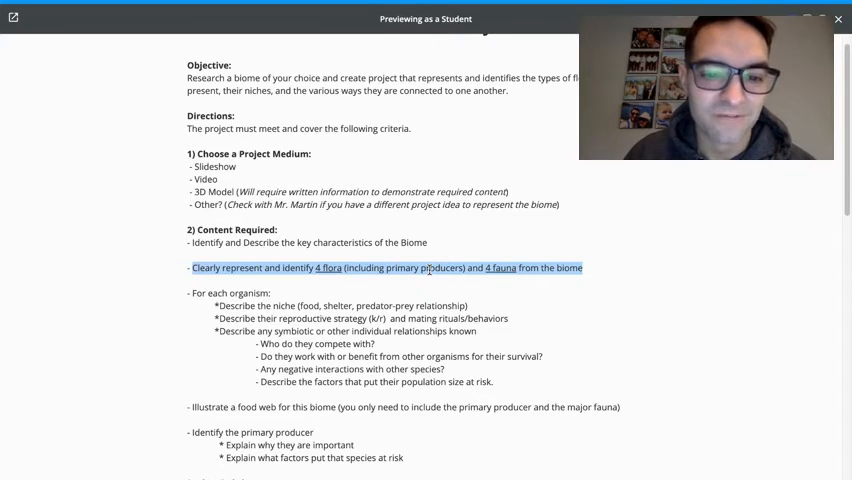
scroll("down", 3)
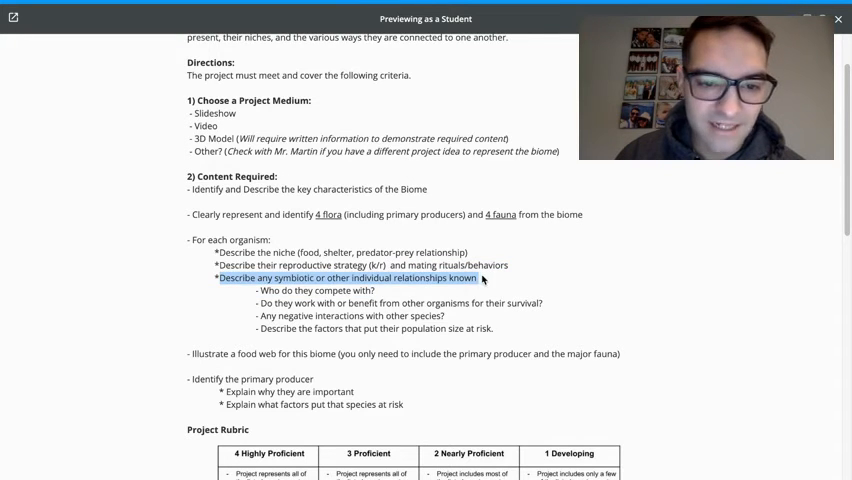
mouse_move(570, 257)
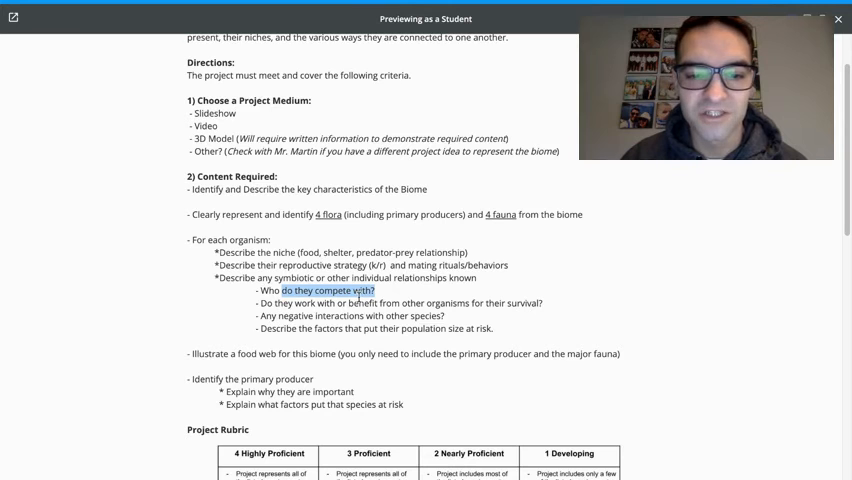
scroll("down", 3)
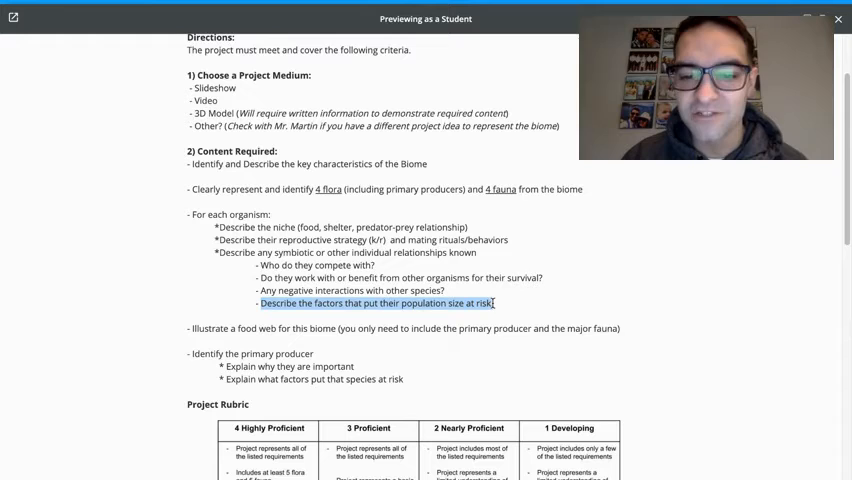
mouse_move(567, 265)
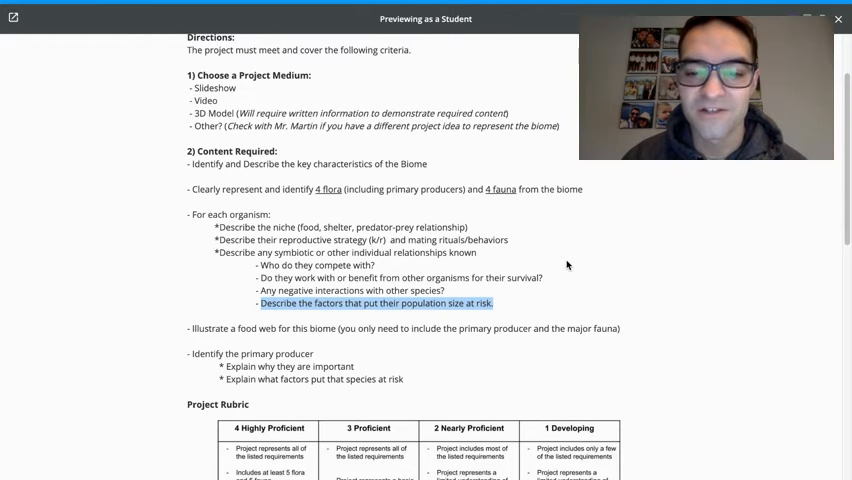
scroll("down", 3)
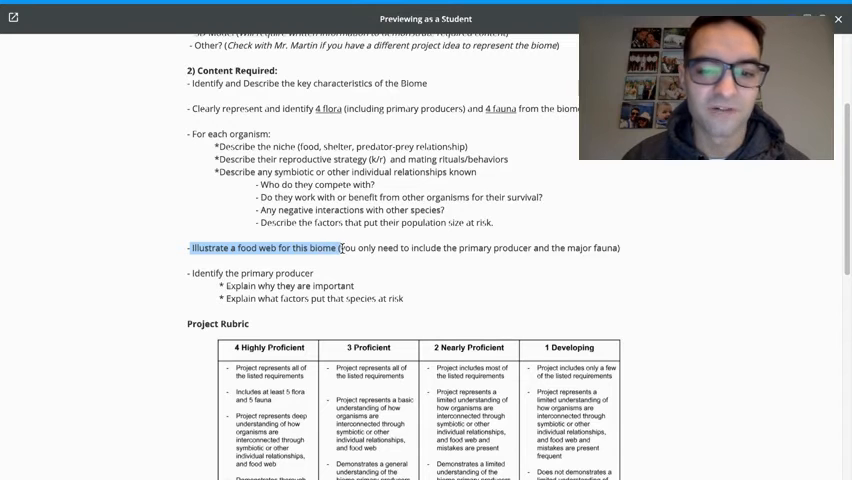
mouse_move(408, 248)
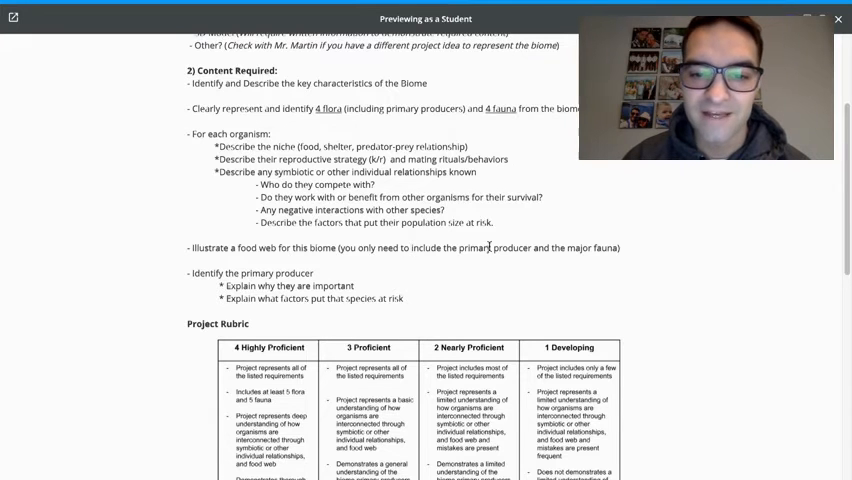
left_click_drag(410, 248, 538, 248)
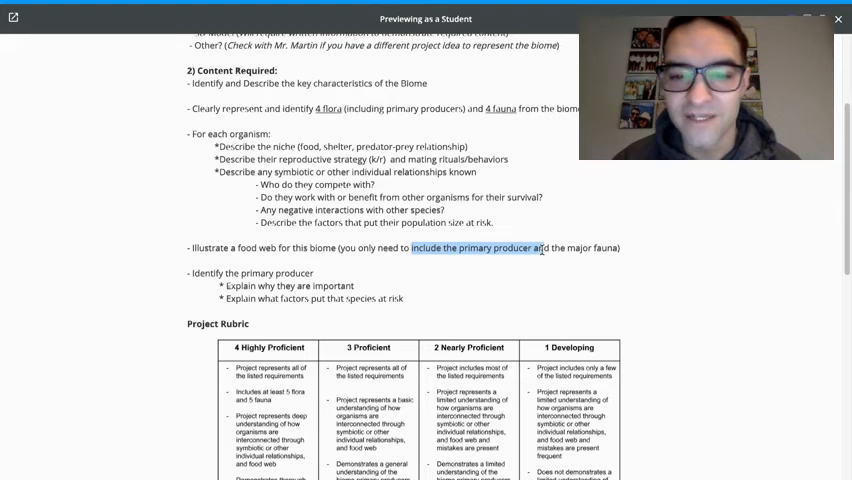
mouse_move(533, 270)
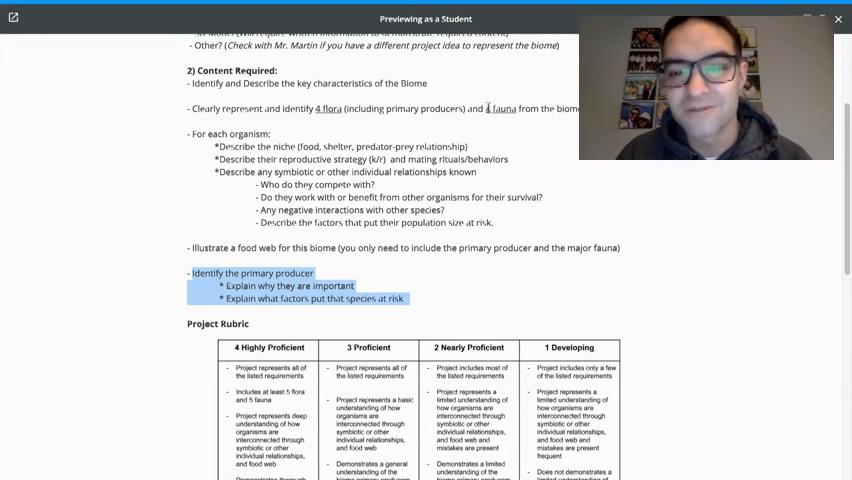
mouse_move(527, 162)
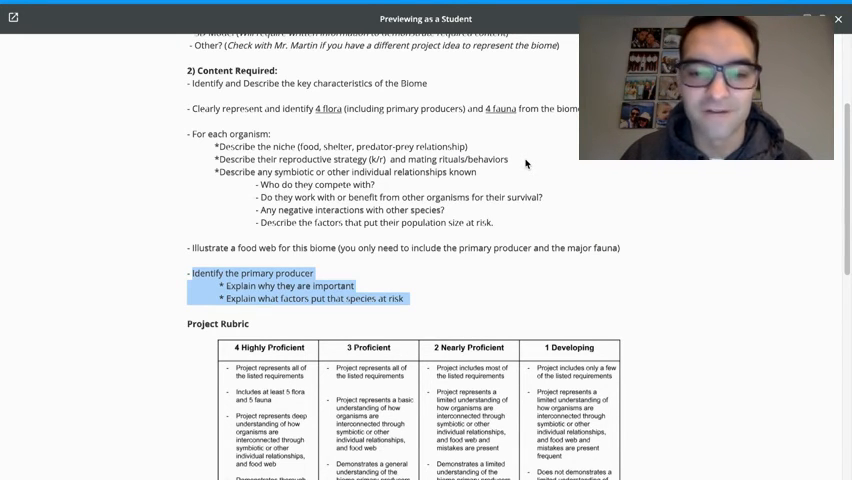
scroll("down", 3)
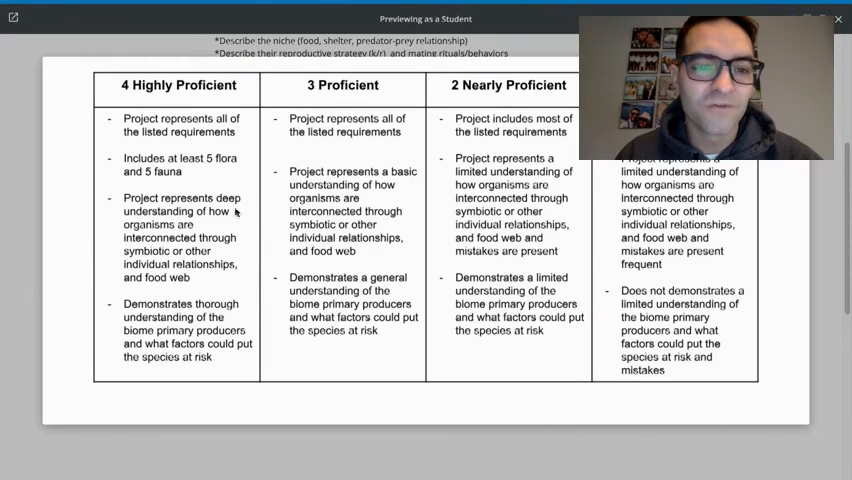
mouse_move(225, 362)
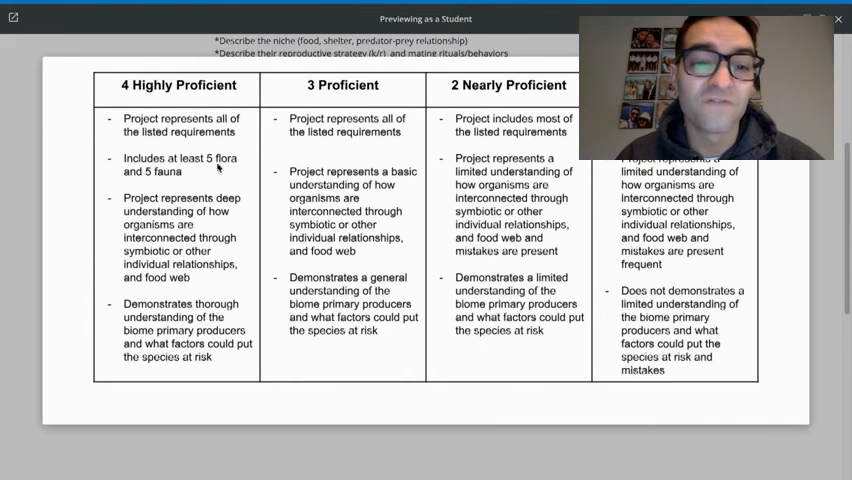
mouse_move(150, 182)
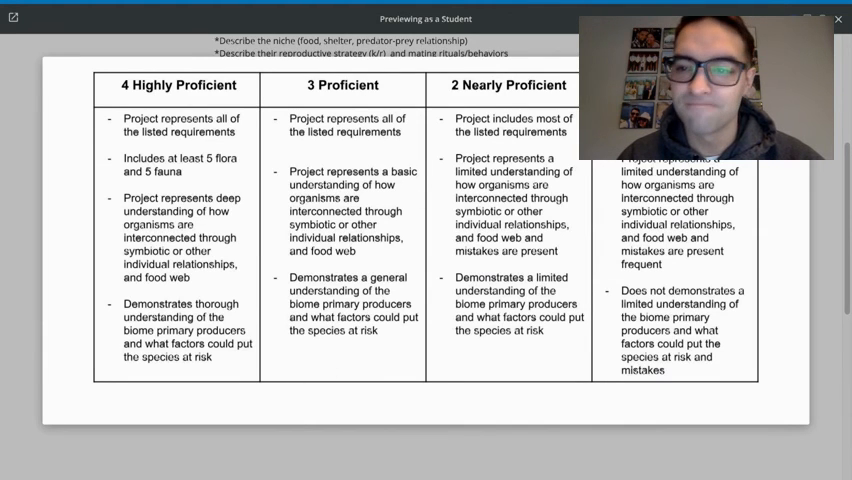
scroll("down", 3)
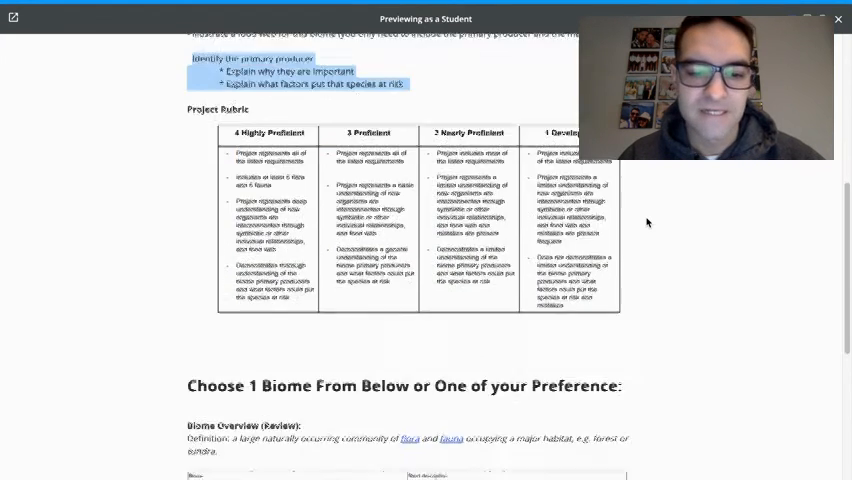
scroll("down", 3)
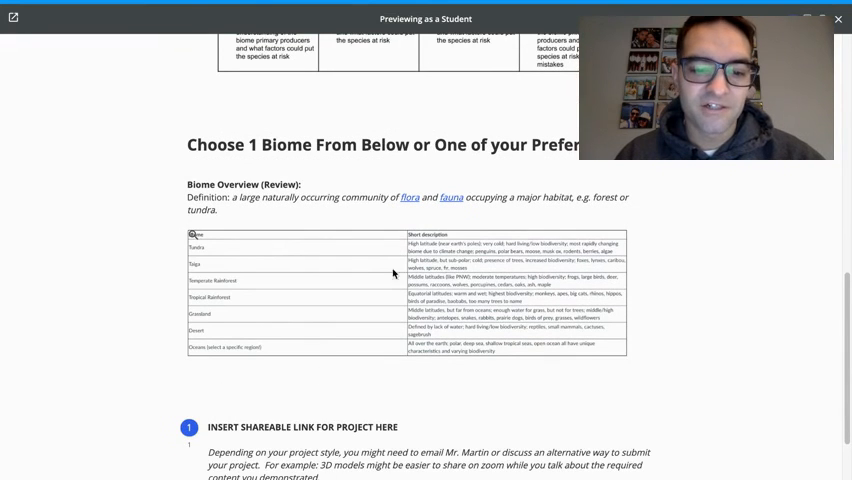
scroll("down", 3)
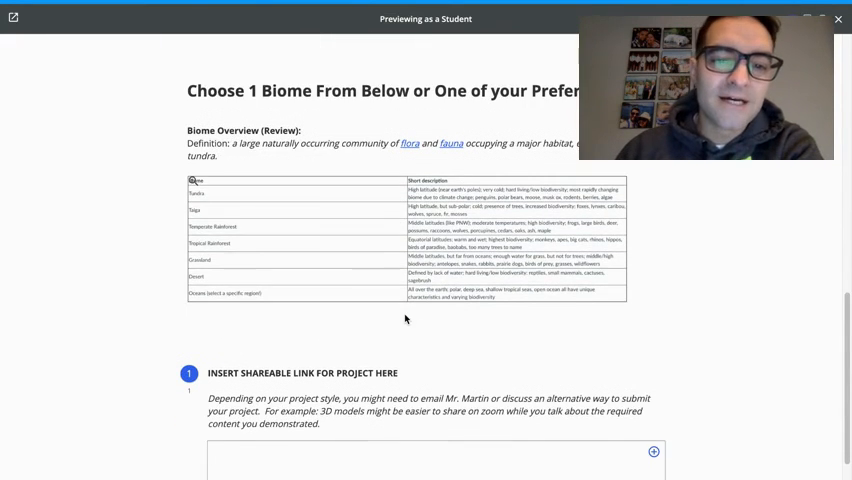
scroll("down", 3)
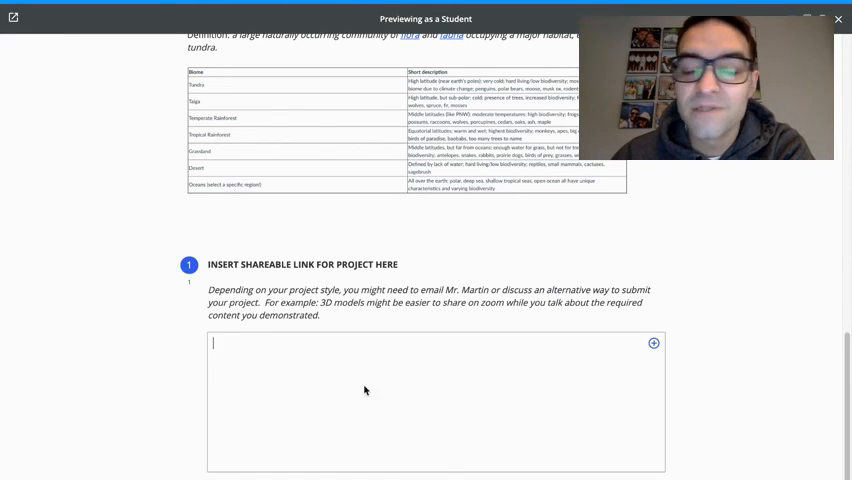
mouse_move(374, 402)
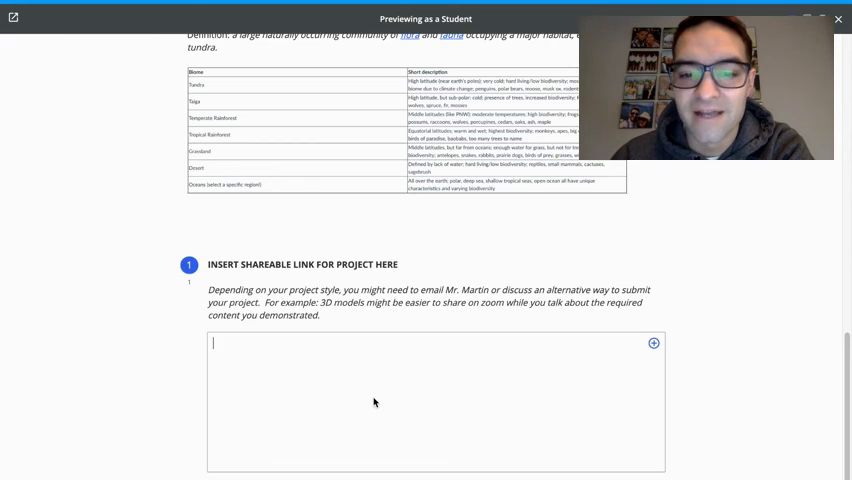
mouse_move(297, 418)
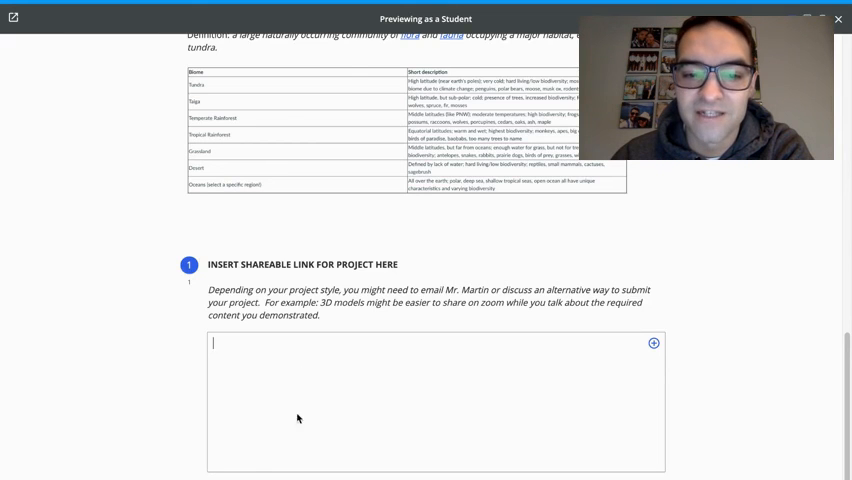
mouse_move(728, 207)
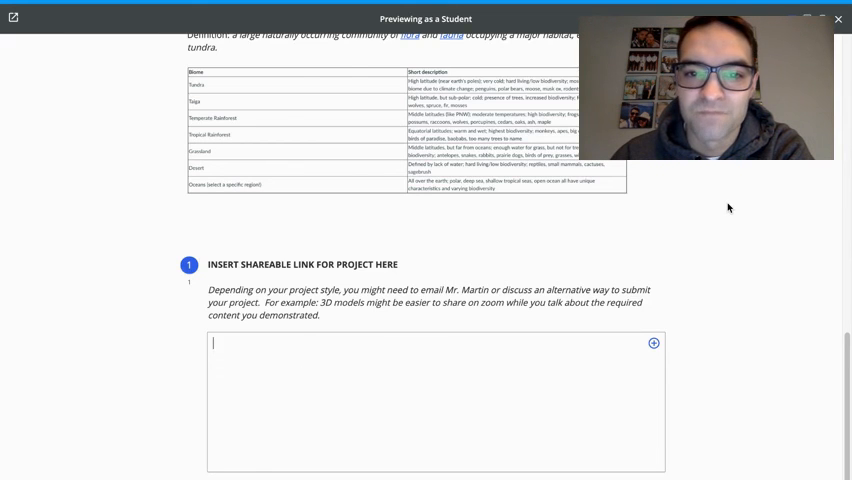
scroll("up", 3)
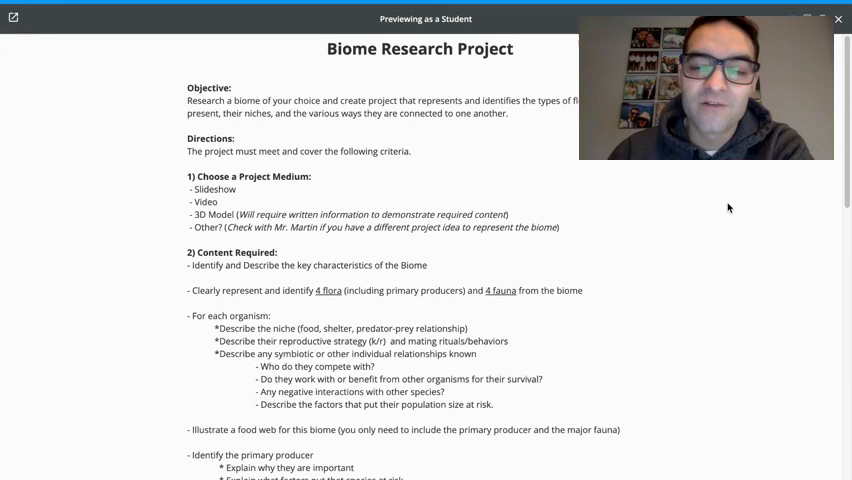